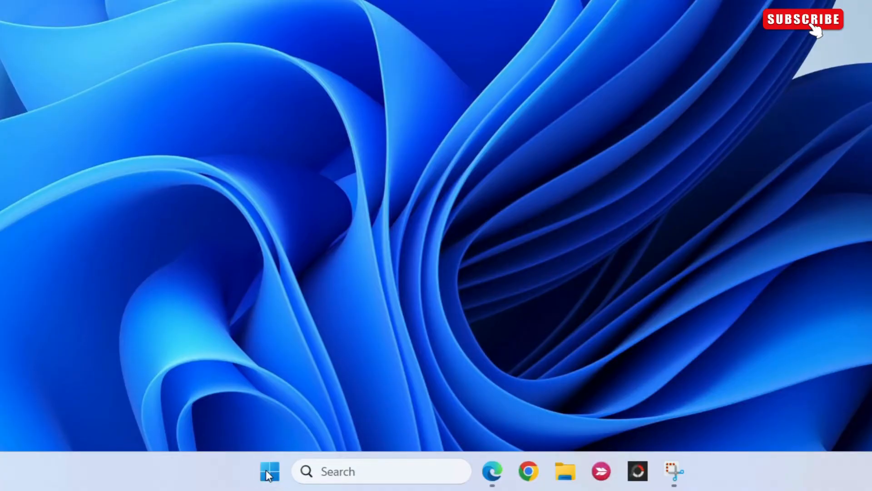
# Step: Run wsreset.exe from the Start menu's Run dialog to clear the Store cache
pyautogui.rightClick(270, 471)
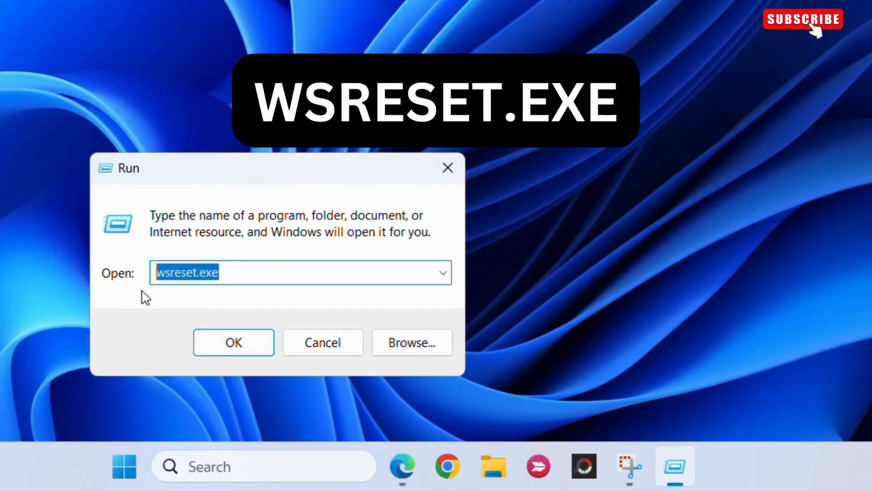
pyautogui.click(233, 342)
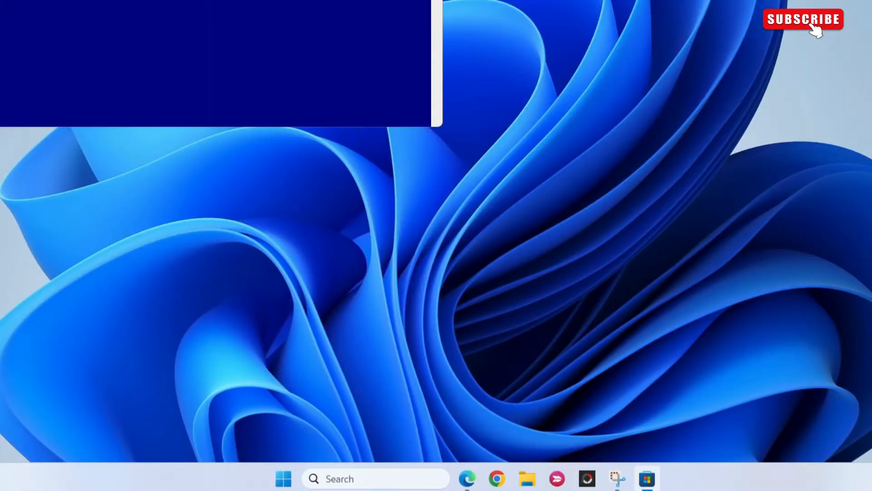
# Step: Find 'switch out of s mode' in Microsoft Store search and get it to leave S mode
pyautogui.click(646, 478)
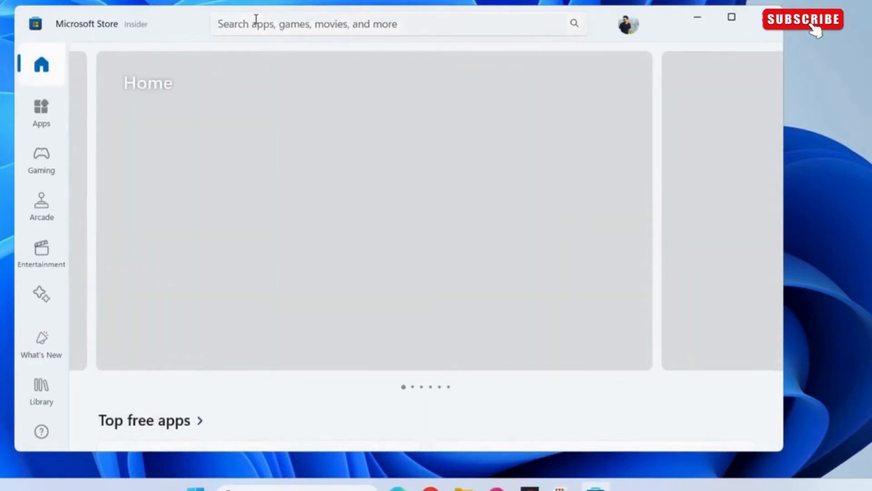
pyautogui.click(390, 23)
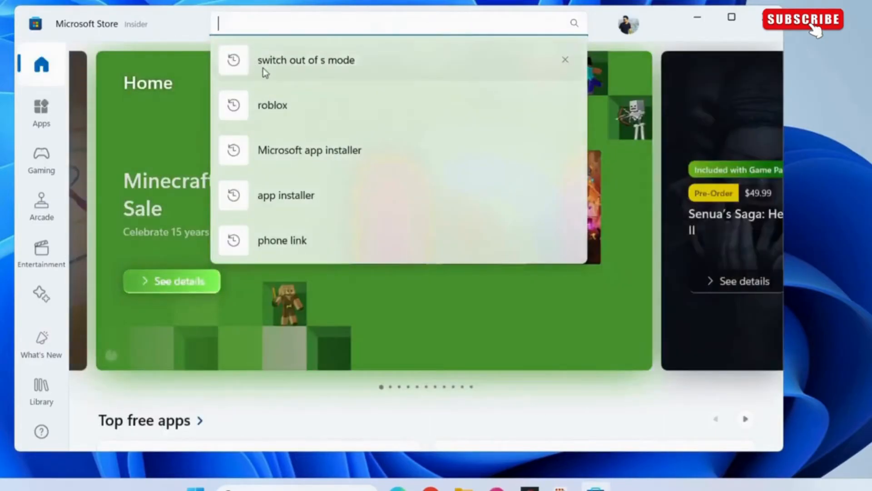
pyautogui.click(348, 66)
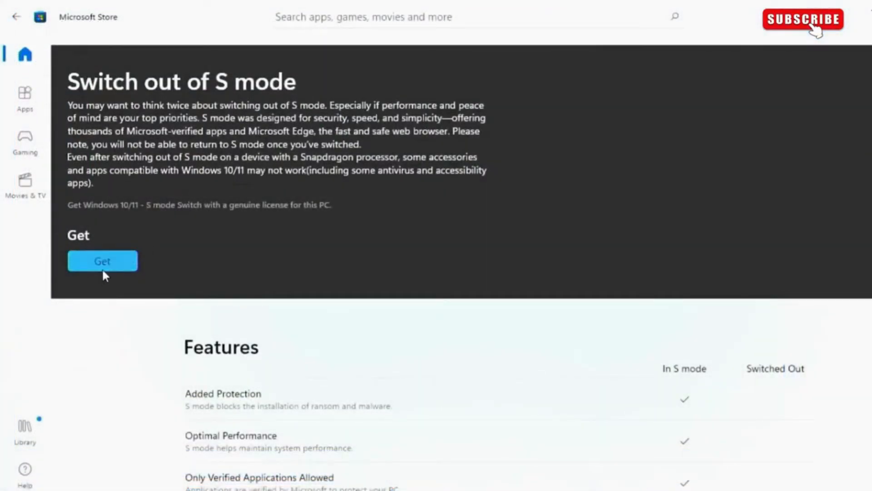
pyautogui.click(103, 261)
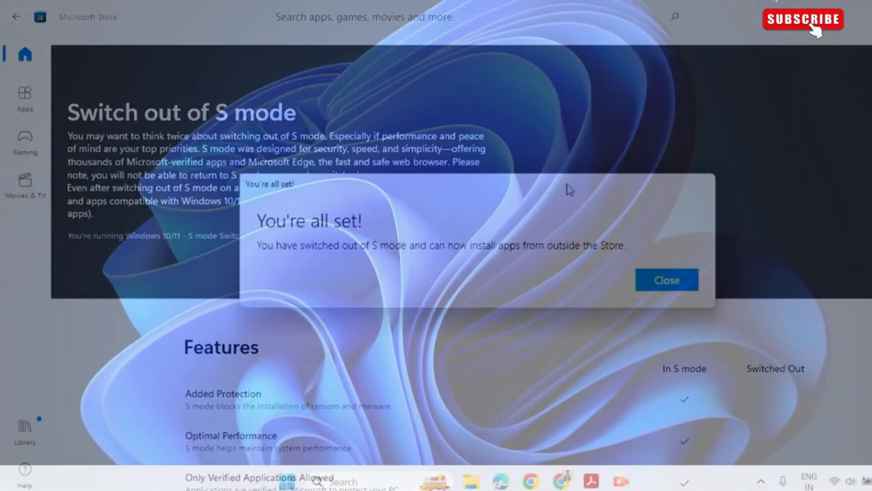
# Step: Confirm the S mode switch, then reach Settings > Accounts > Other users to add an account
pyautogui.click(666, 280)
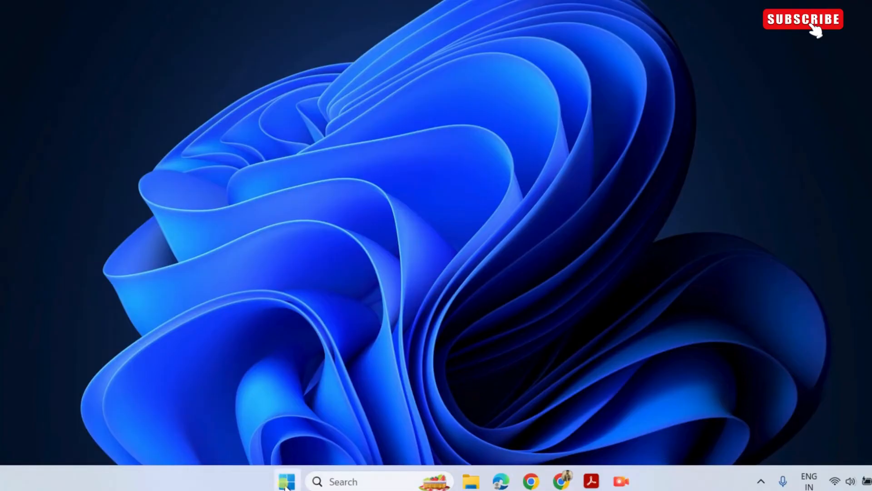
pyautogui.click(286, 481)
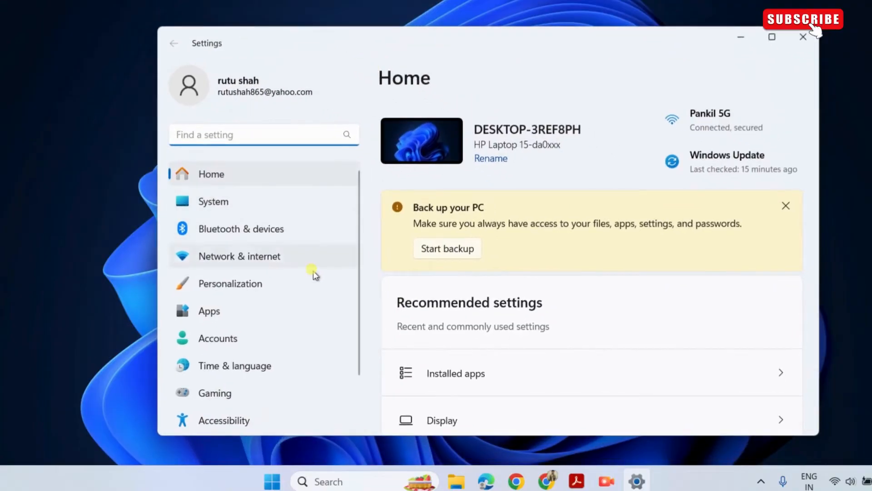
pyautogui.click(217, 338)
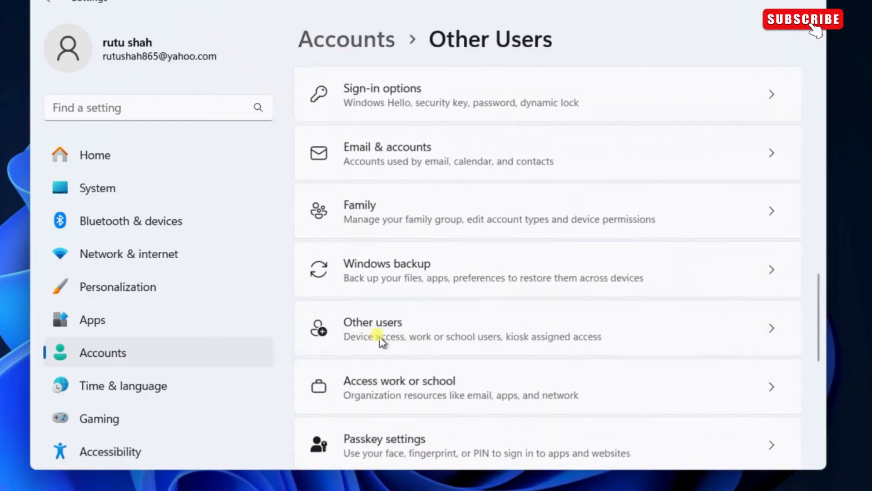
pyautogui.click(373, 328)
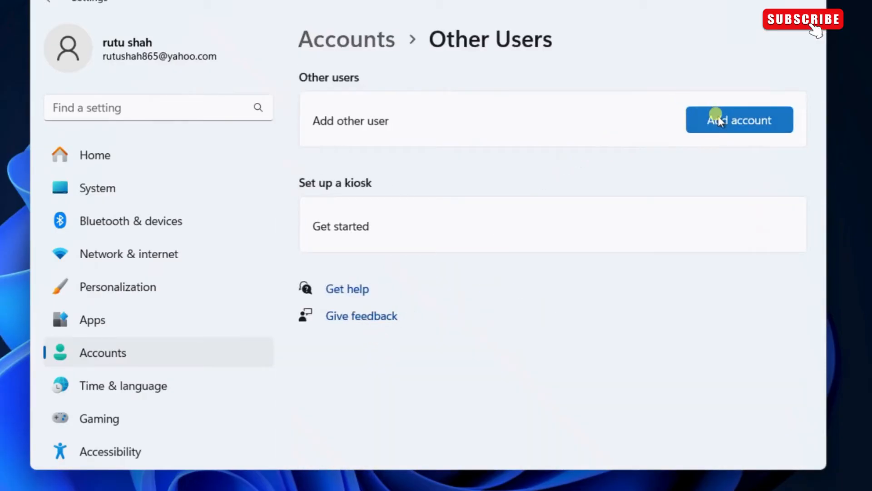